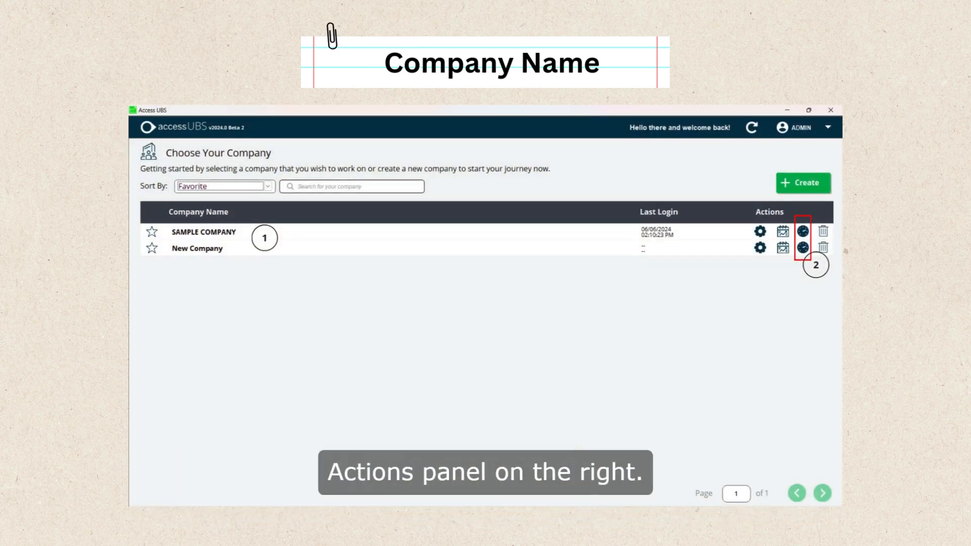
# Switch SAMPLE COMPANY's database to test mode and open its Inventory & Billing dashboard.
pyautogui.click(801, 235)
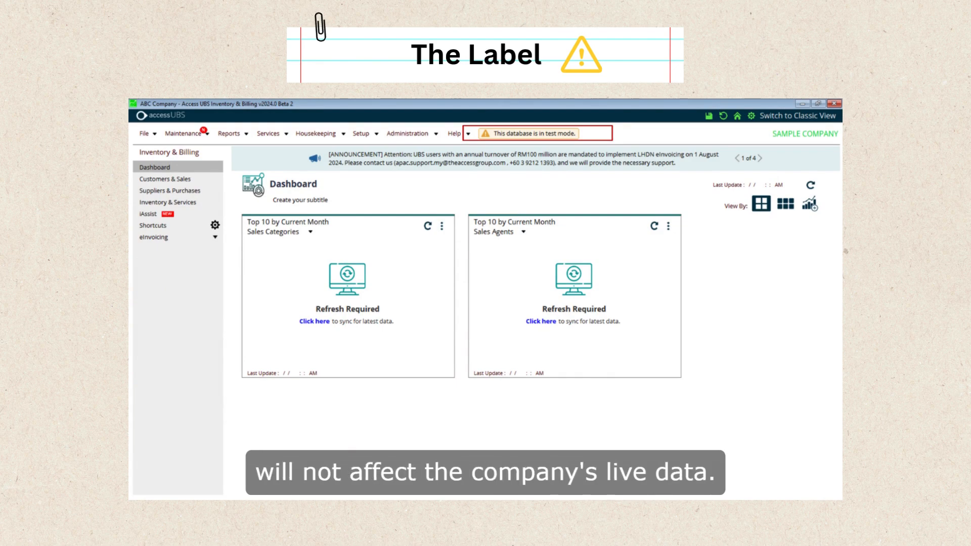
pyautogui.click(153, 237)
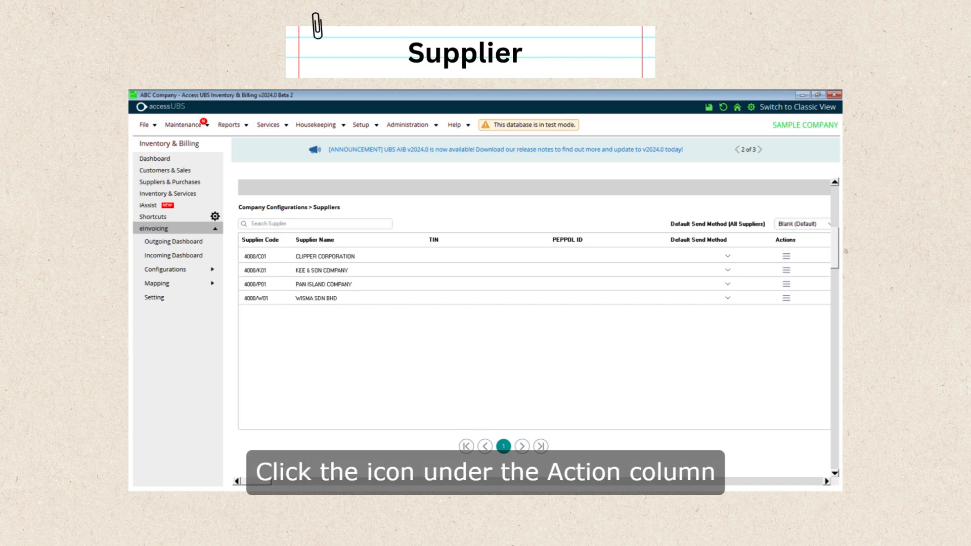
# Show the e-invoicing detail form for supplier CLIPPER CORPORATION via its Actions icon.
pyautogui.click(785, 256)
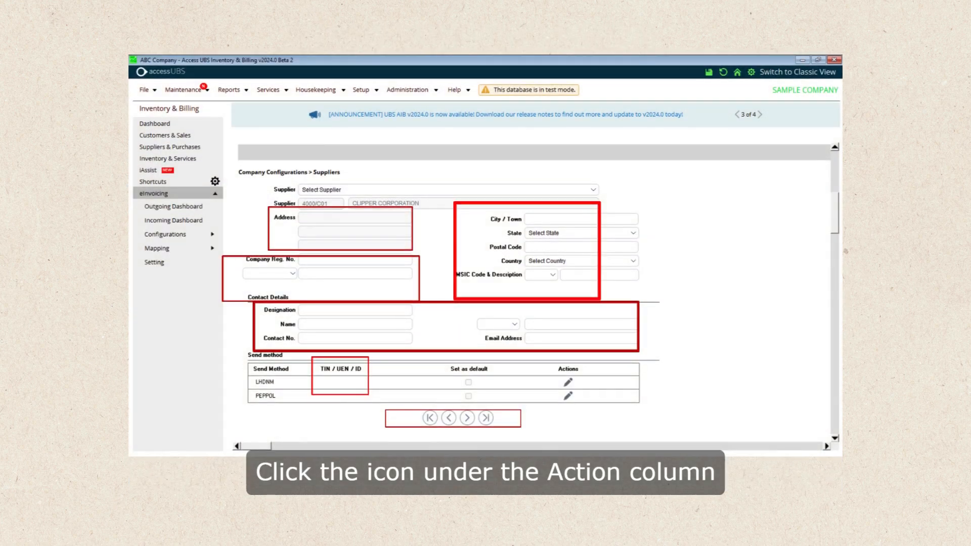